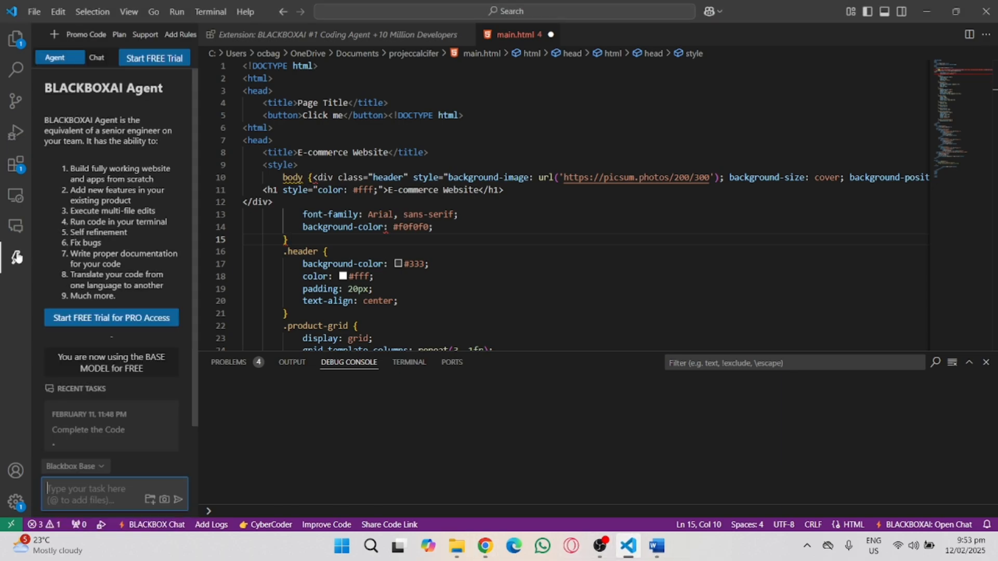
pyautogui.moveTo(17, 164)
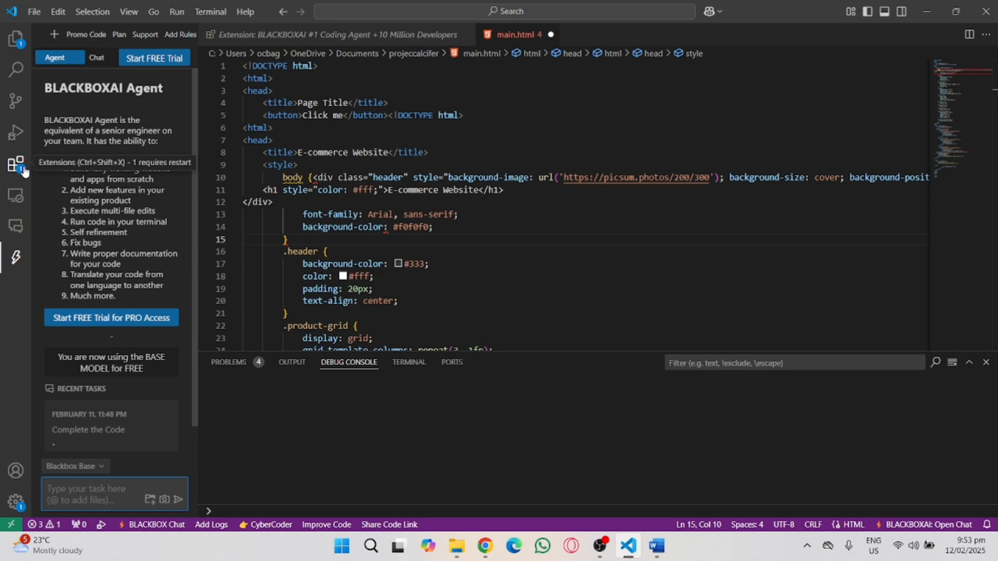
# - Show the Extensions view listing the installed BLACKBOX AI extensions
pyautogui.click(16, 165)
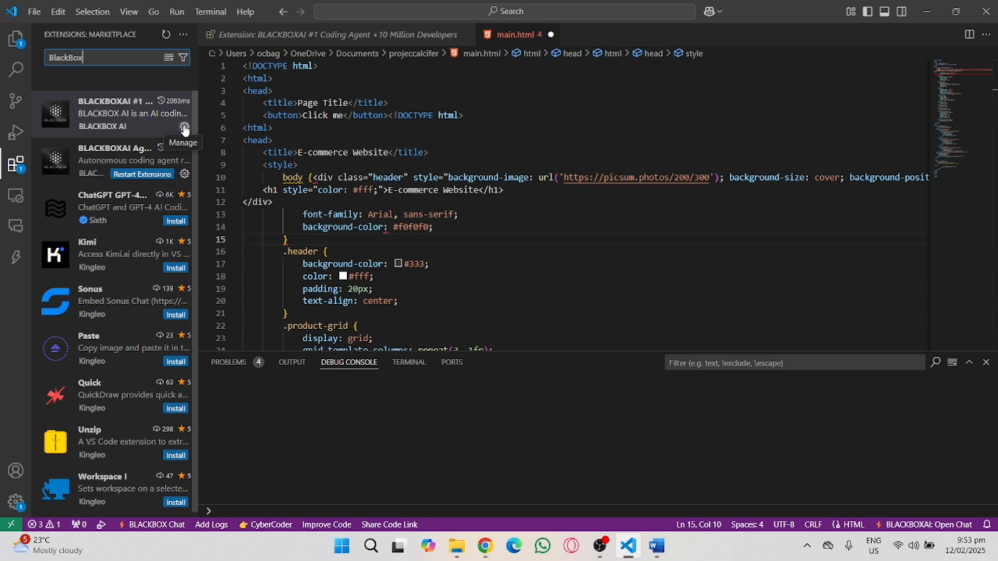
# - Disable the BLACKBOXAI #1 Coding Agent extension from its Manage menu and restart extensions
pyautogui.click(184, 127)
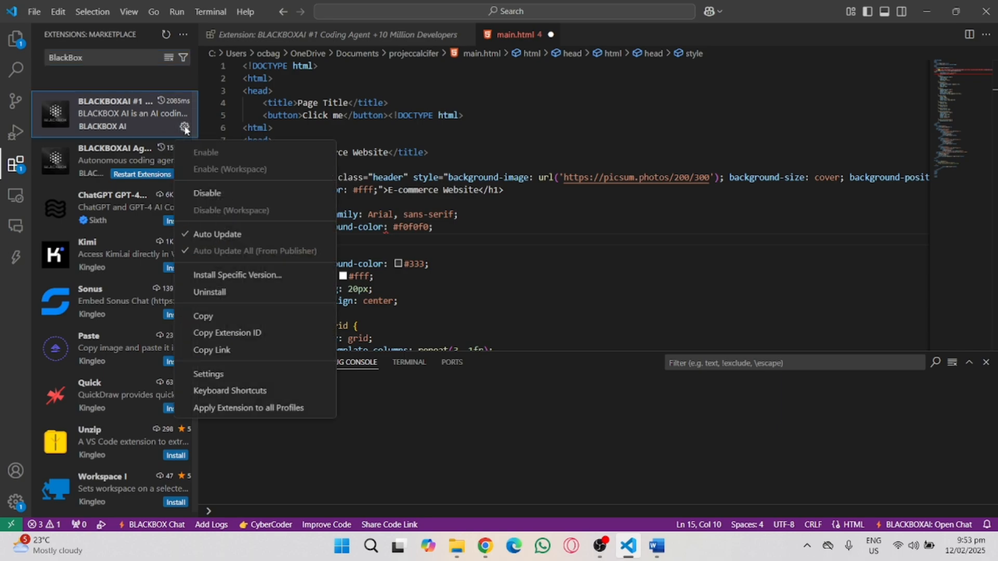
pyautogui.moveTo(208, 192)
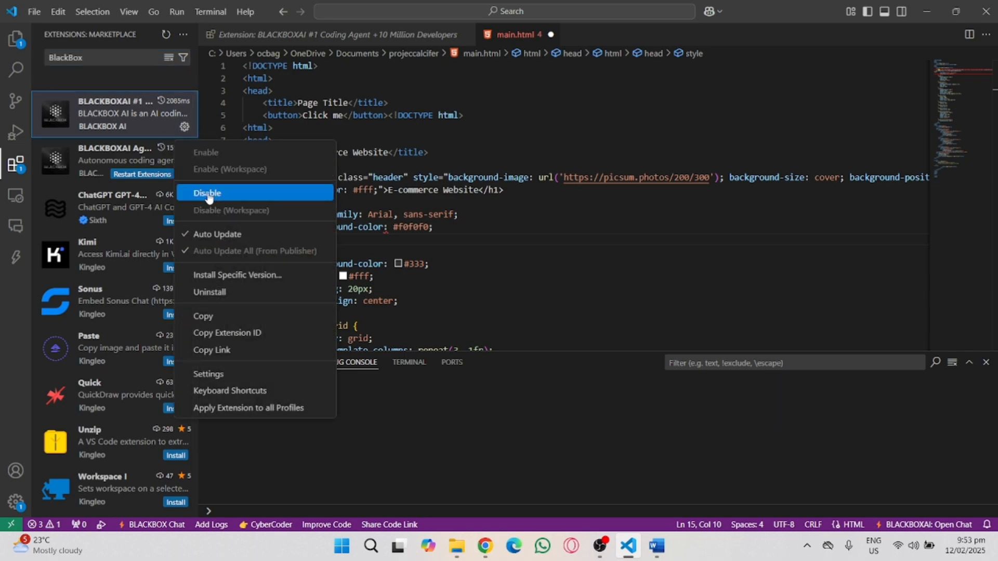
pyautogui.click(207, 193)
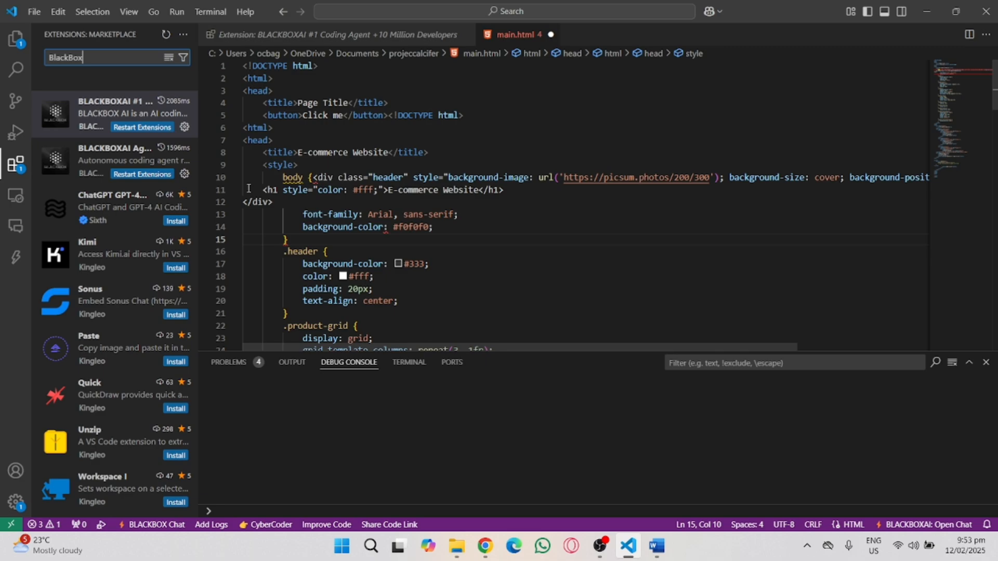
pyautogui.moveTo(76, 151)
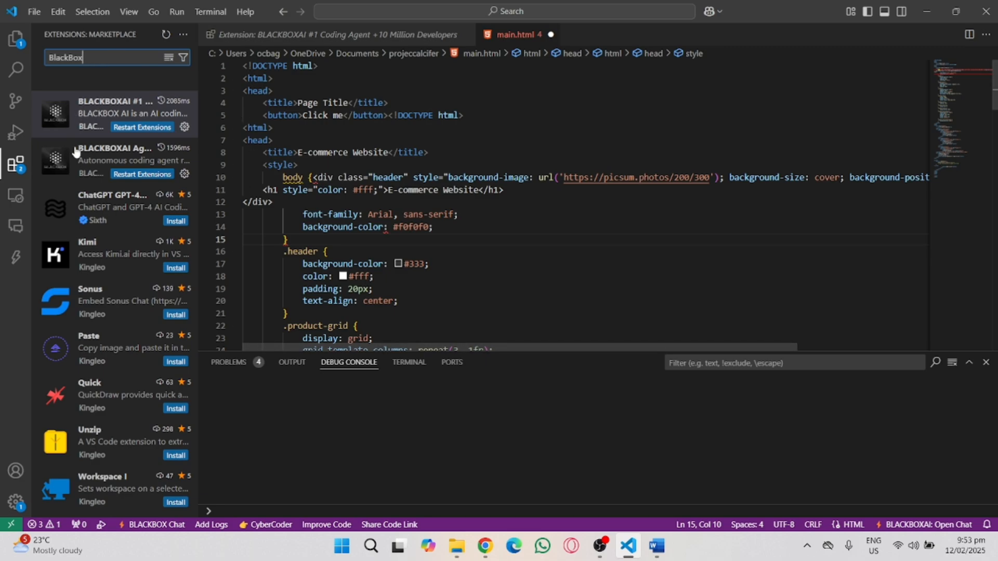
pyautogui.moveTo(141, 127)
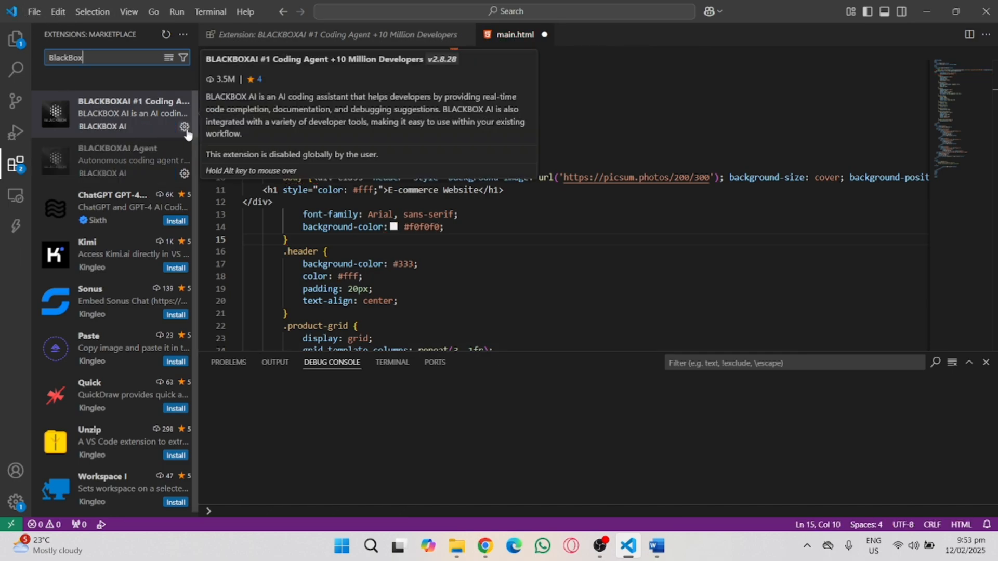
pyautogui.click(392, 363)
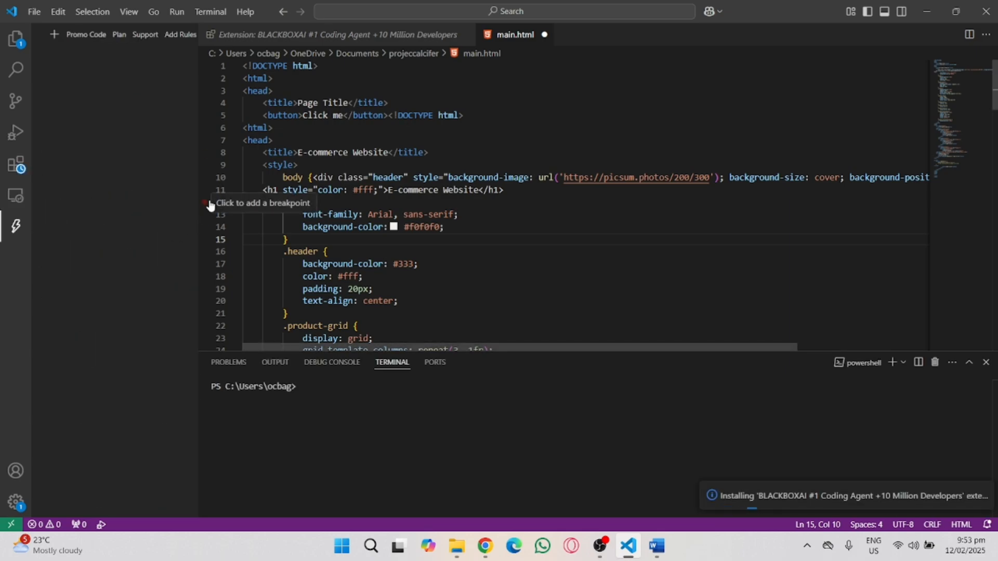
# - Open the BLACKBOXAI Agent panel from its activity bar icon
pyautogui.click(15, 226)
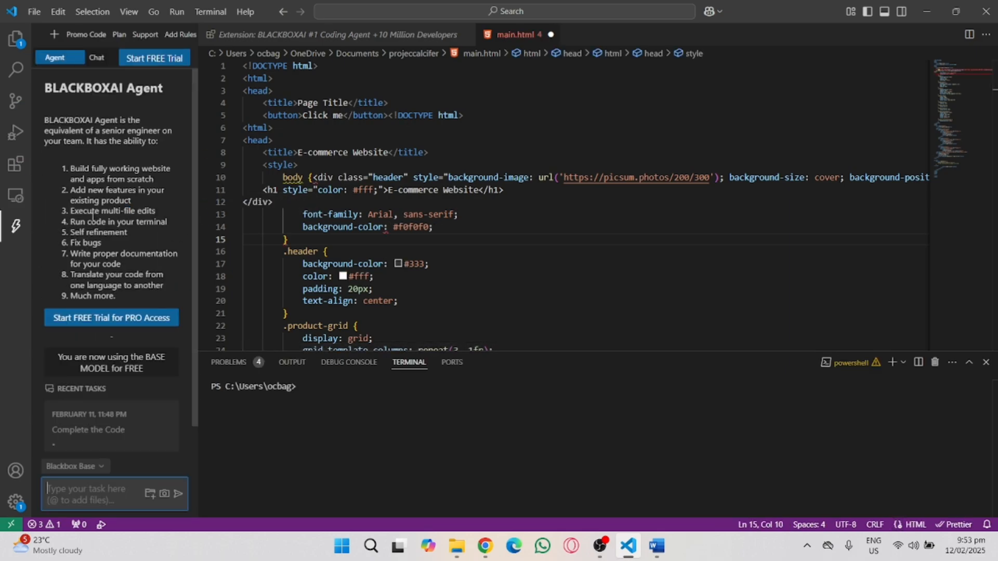
pyautogui.moveTo(15, 164)
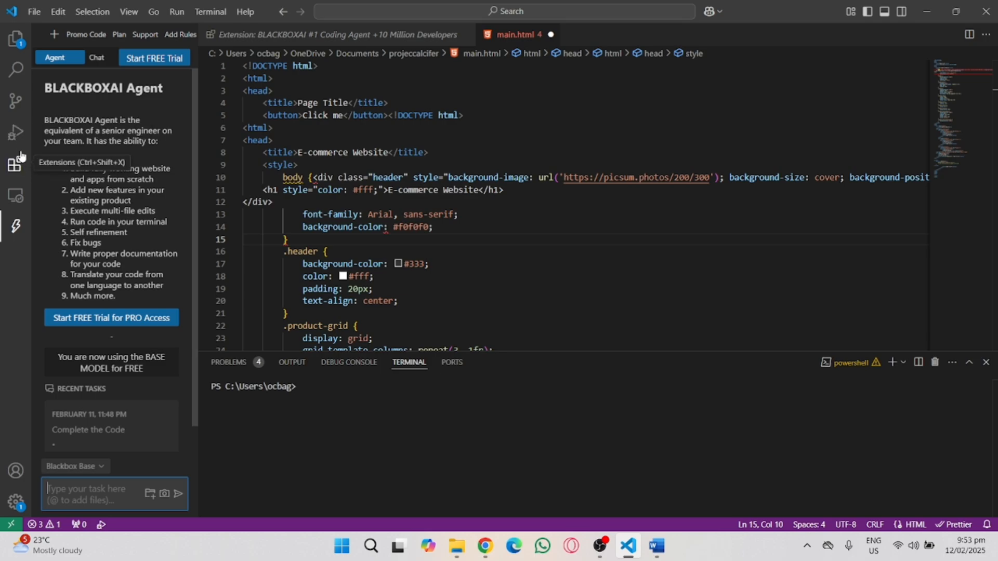
# - Open Settings for BLACKBOXAI #1 Coding Agent via its Manage menu in Extensions
pyautogui.click(14, 164)
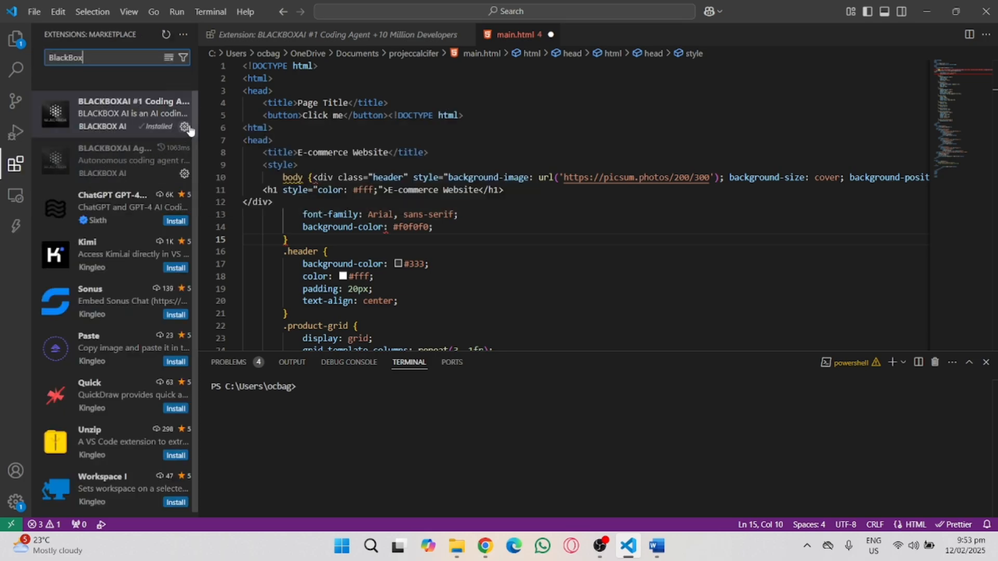
pyautogui.click(185, 127)
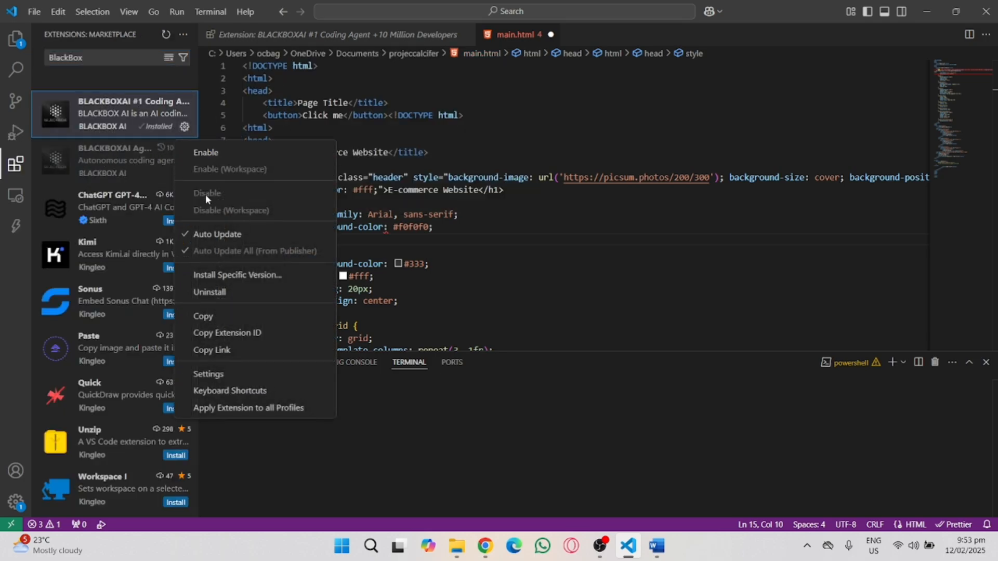
pyautogui.moveTo(248, 408)
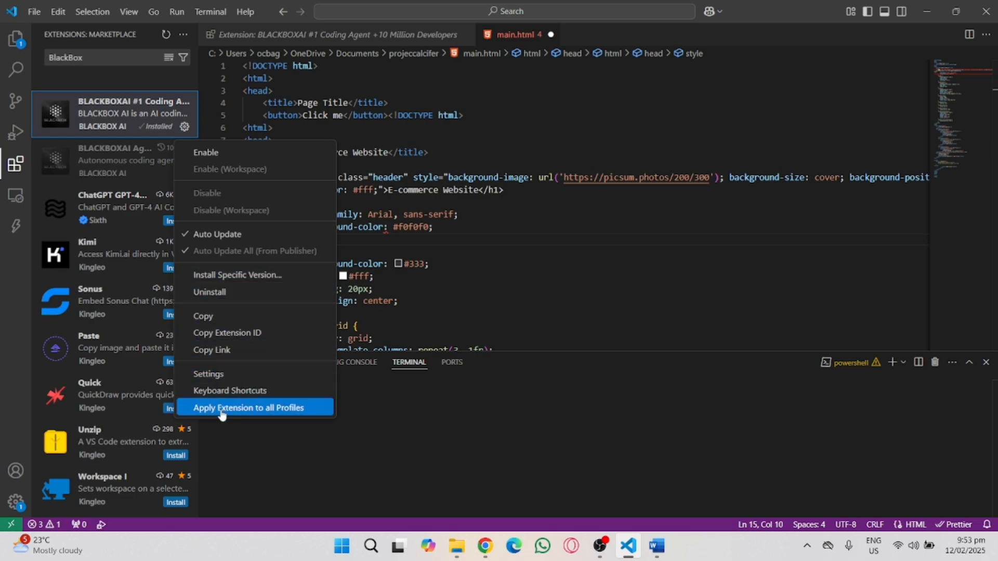
pyautogui.moveTo(232, 374)
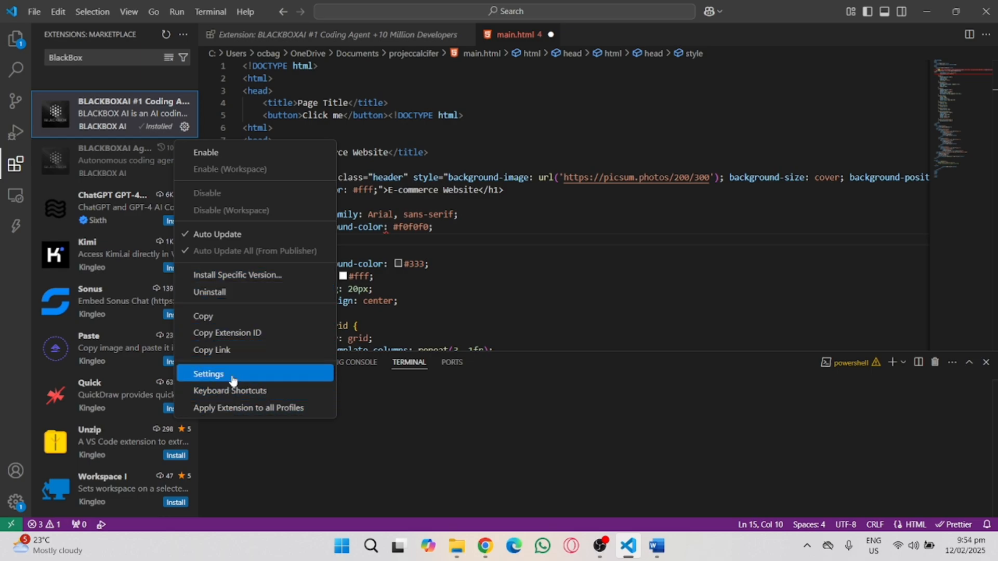
pyautogui.click(209, 374)
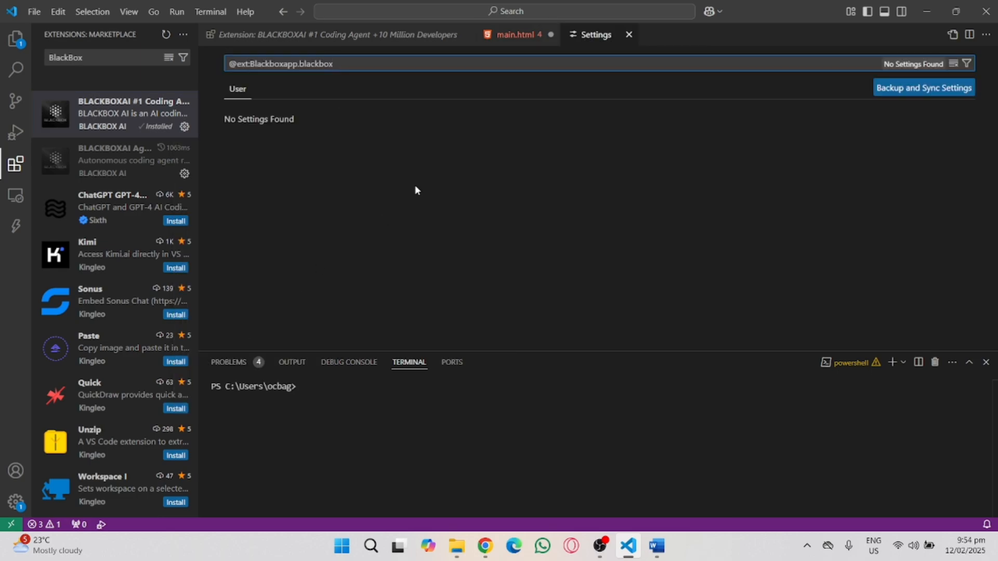